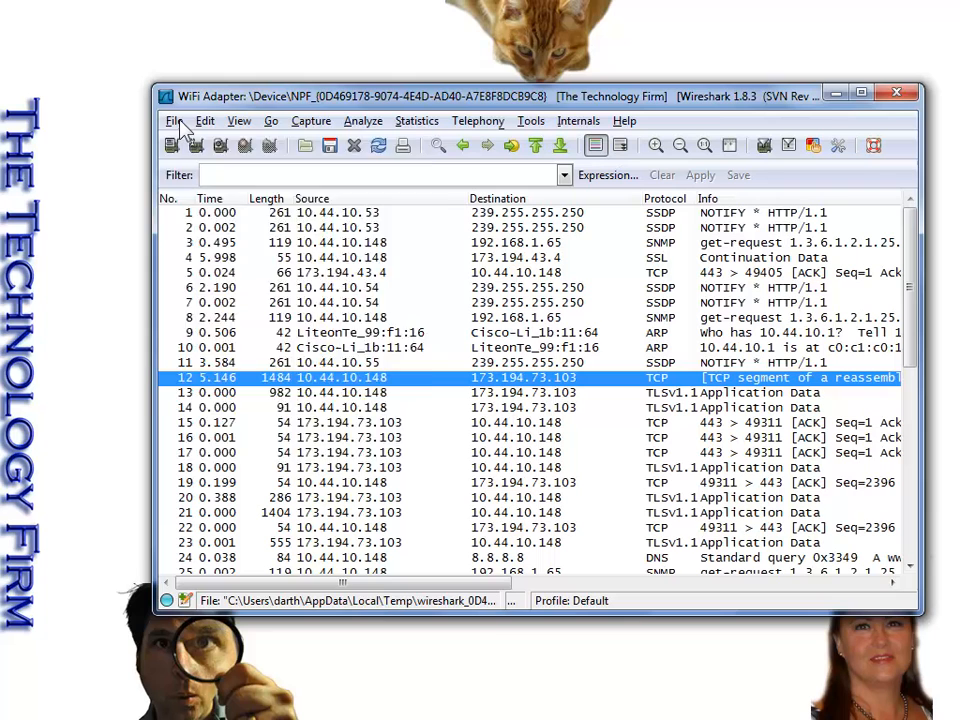
Bring up the File menu over the live WiFi capture's packet list
click(176, 120)
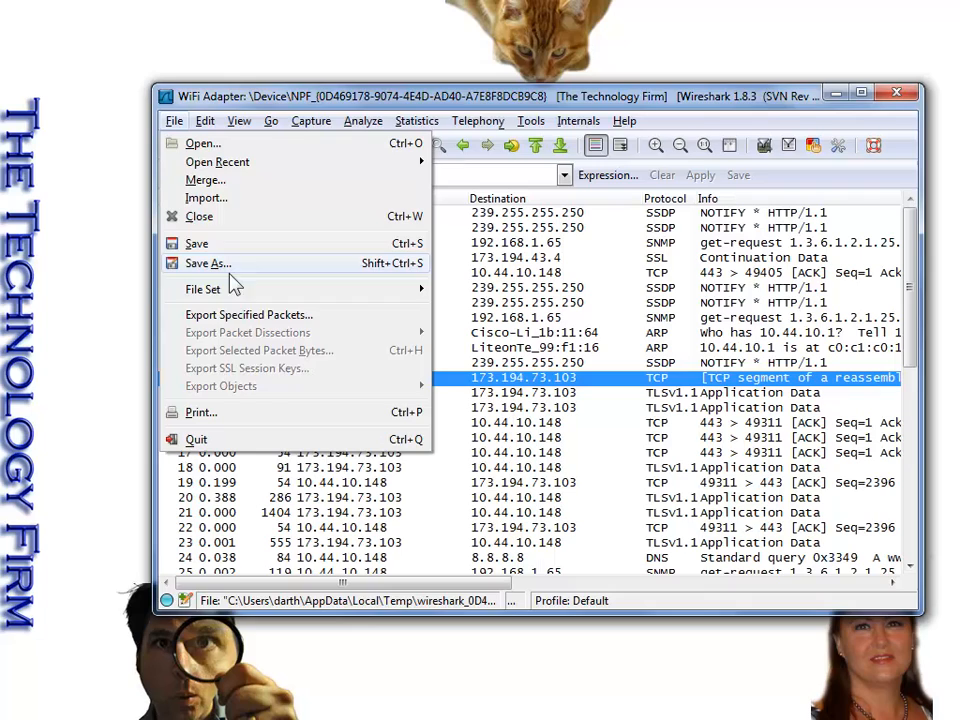
Review the available capture file formats in the save dialog, then dismiss it without saving
click(248, 314)
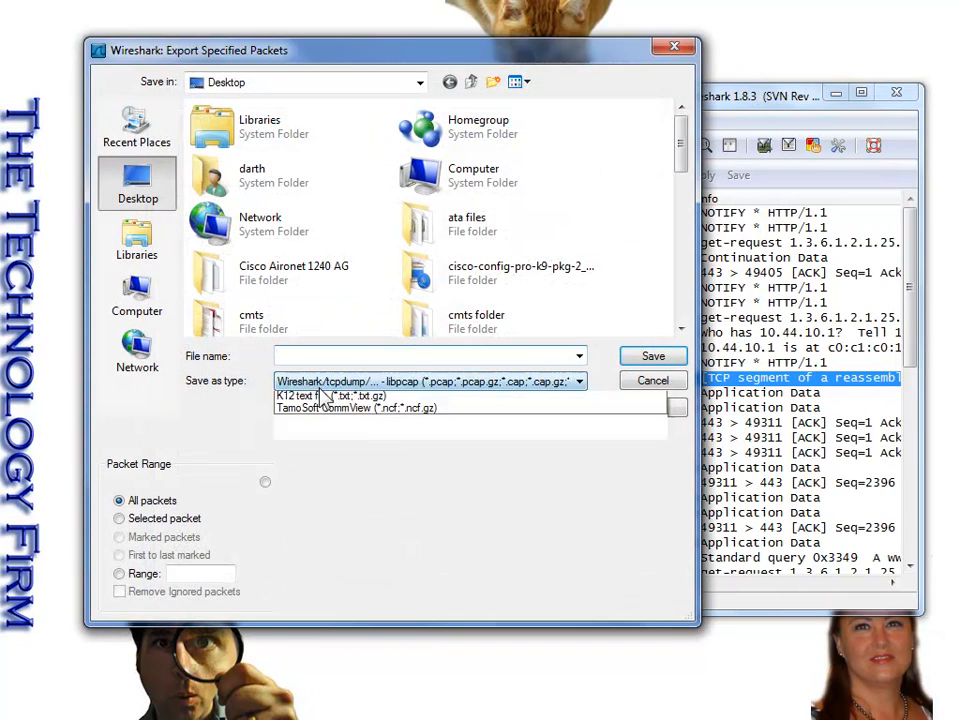
click(578, 380)
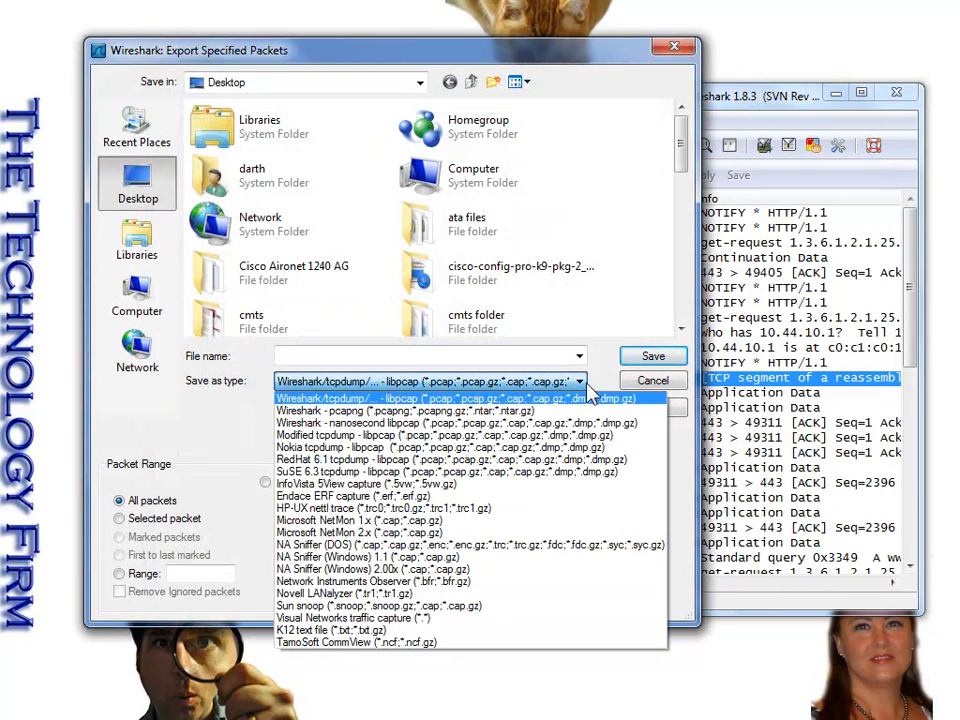
click(652, 380)
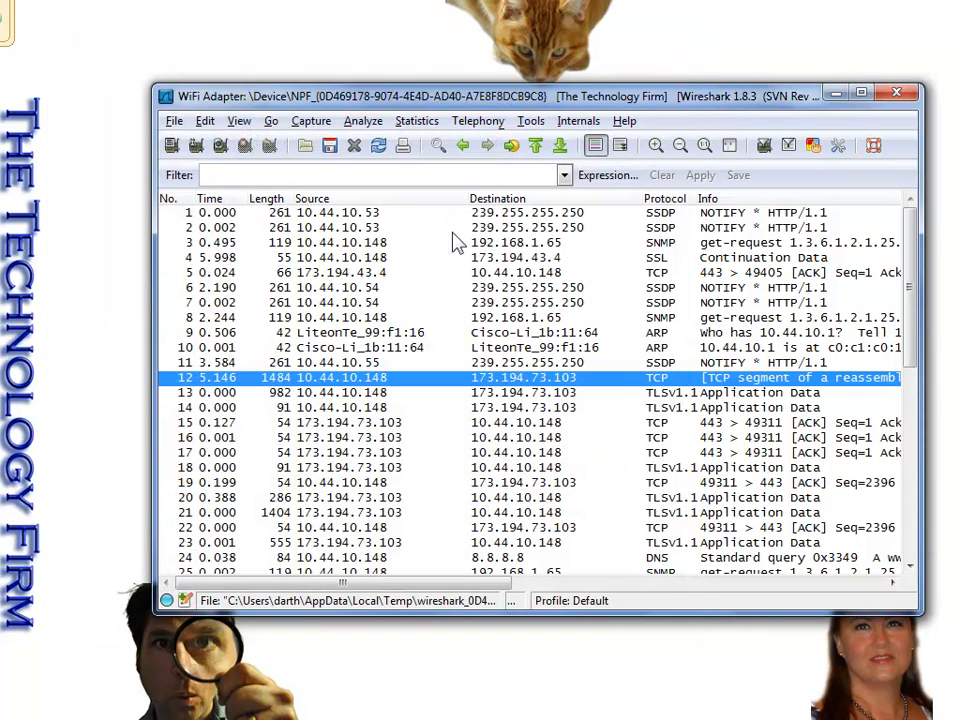
mouse_move(180, 130)
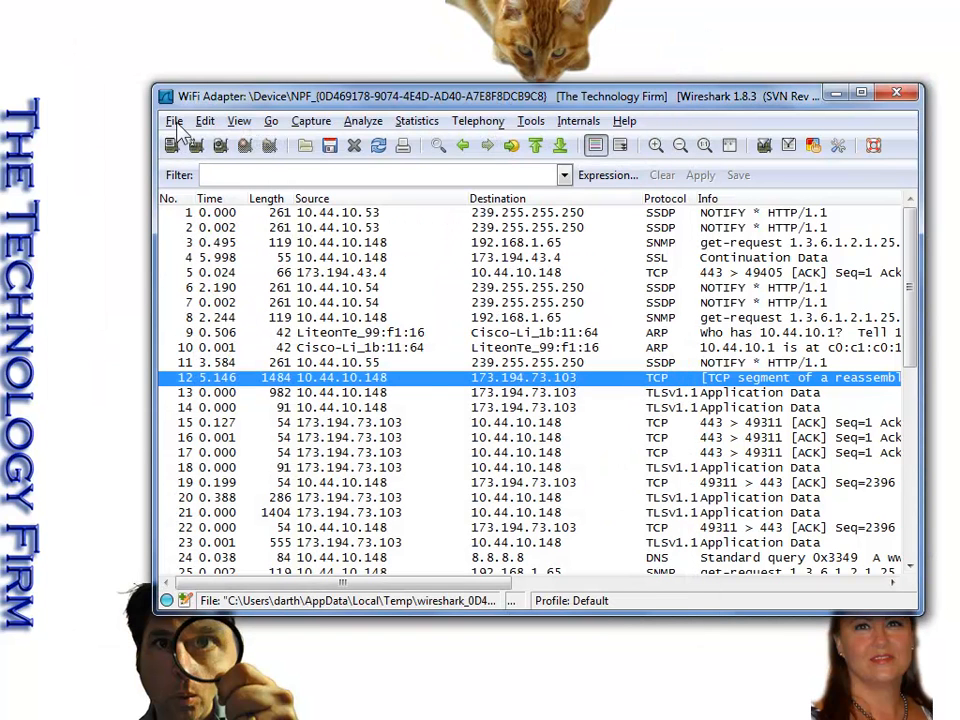
Save the live capture as 111.pcap so the title shows the file name
click(174, 120)
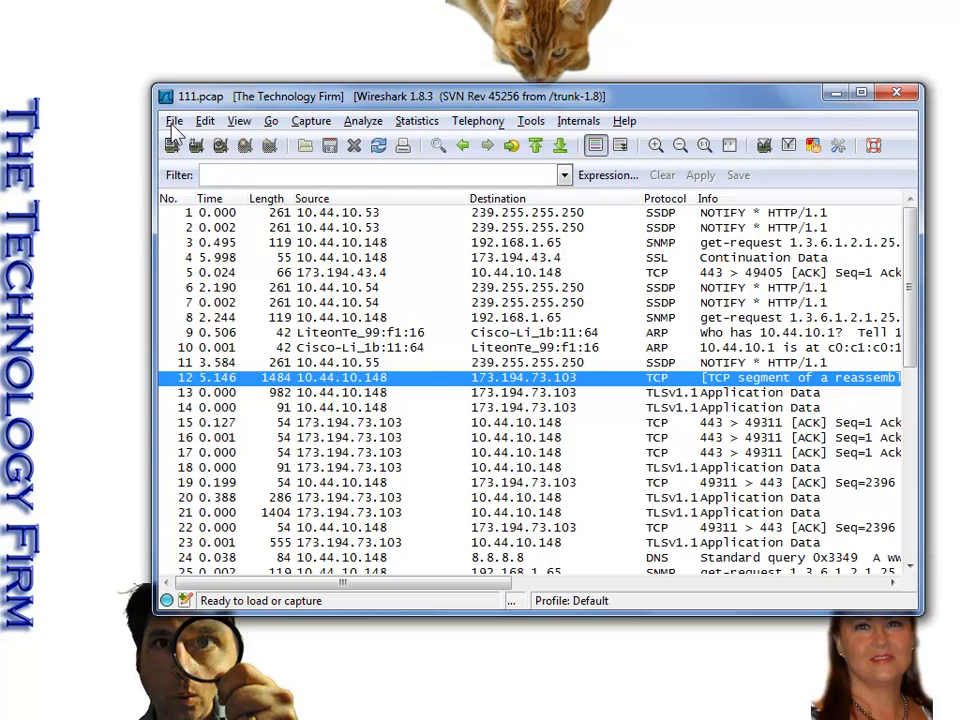
Export the packet dissections of 111.pcap as a CSV file named 111
click(174, 120)
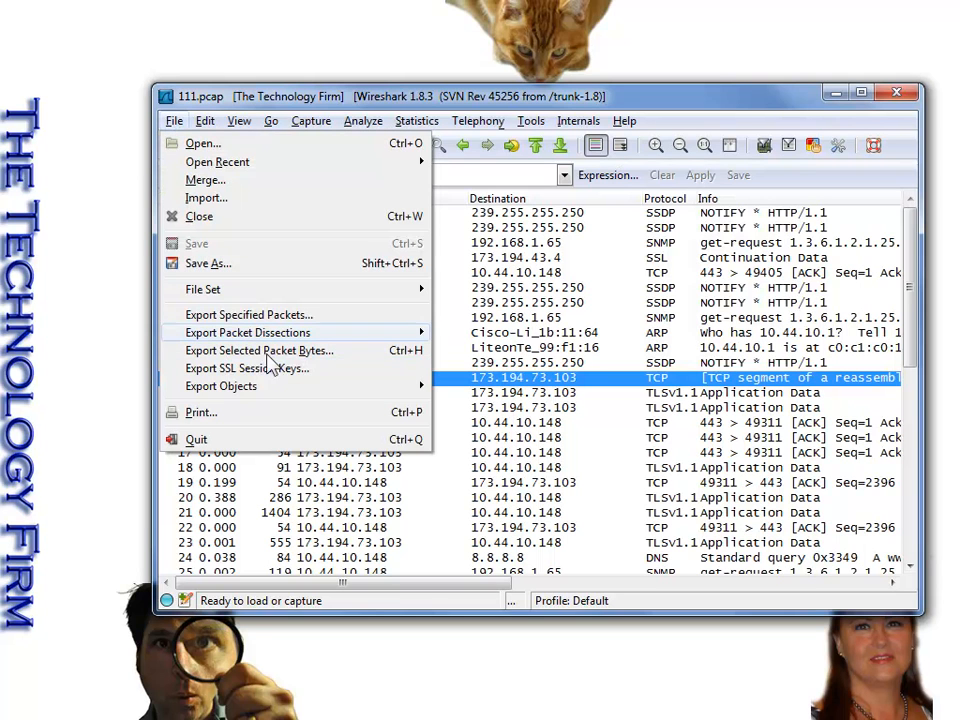
mouse_move(248, 332)
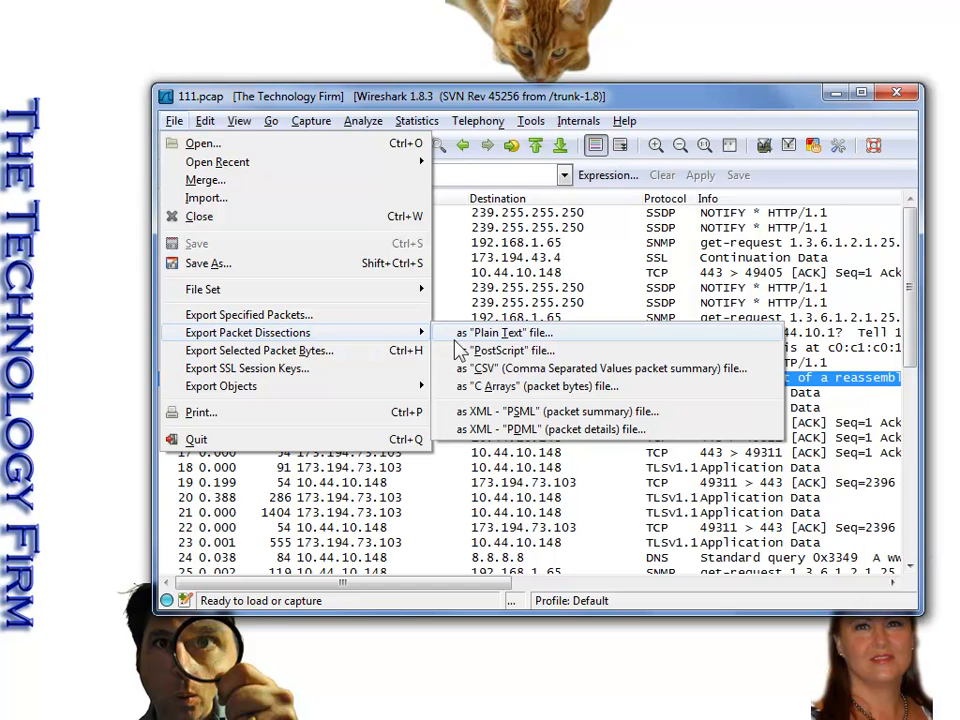
click(596, 368)
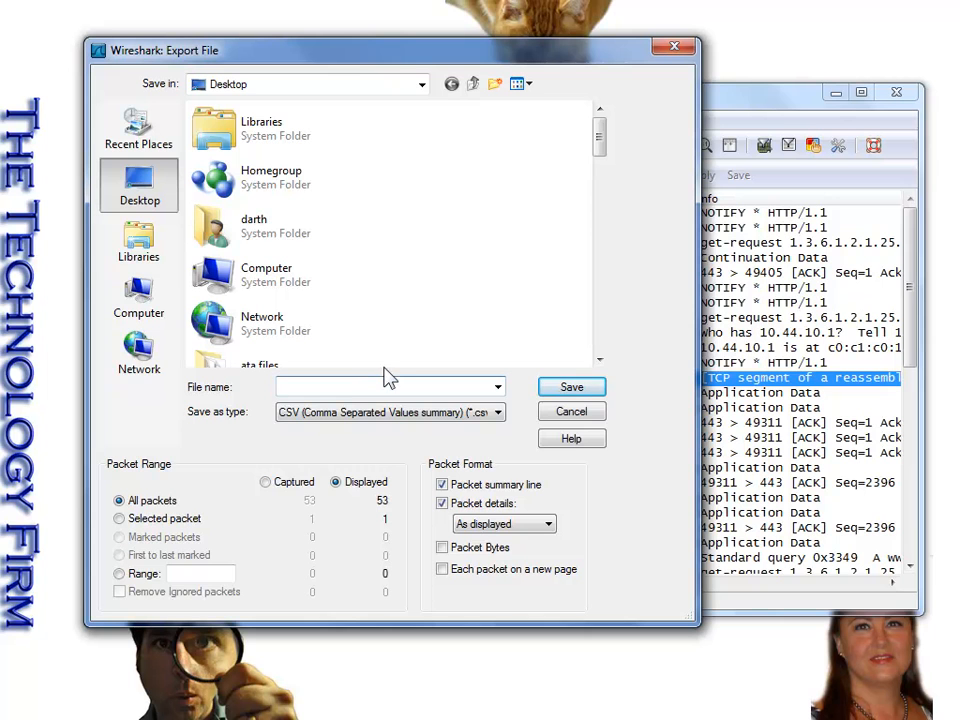
text(111)
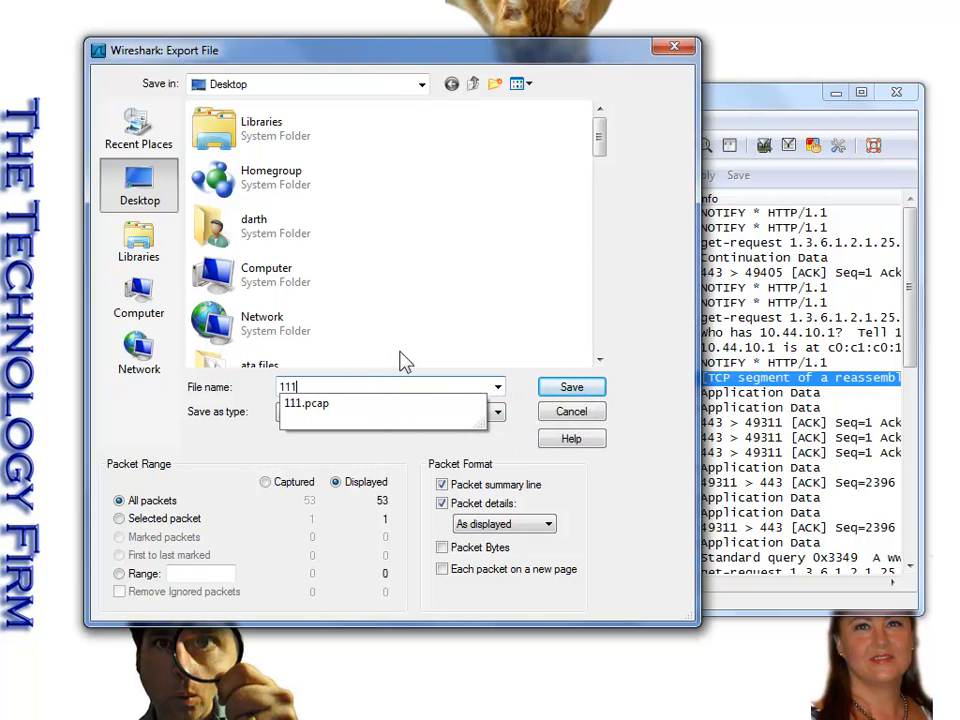
click(572, 388)
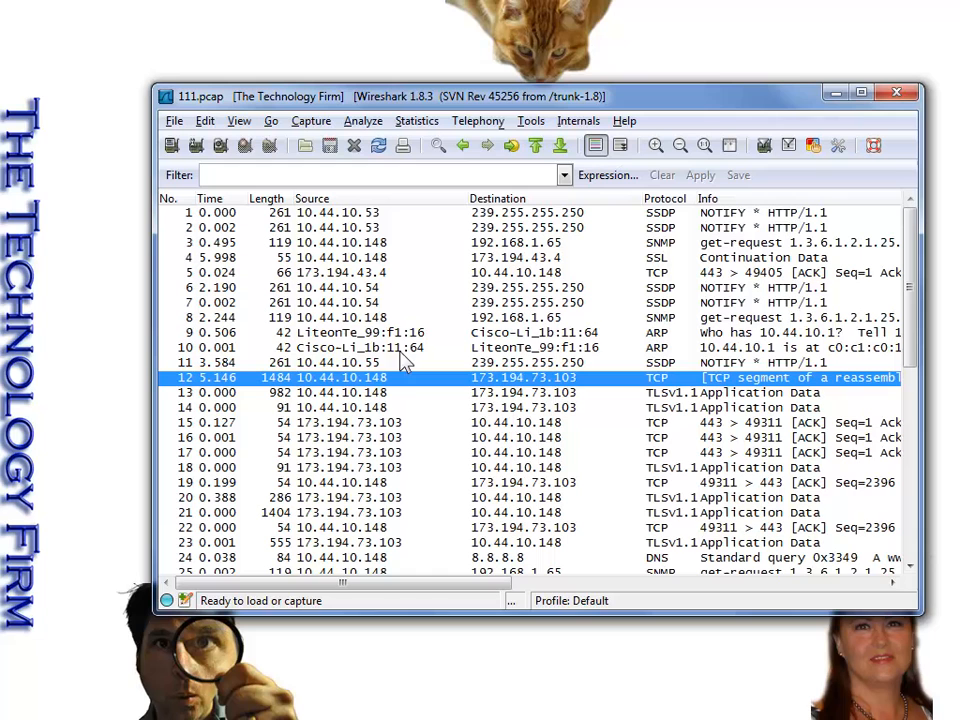